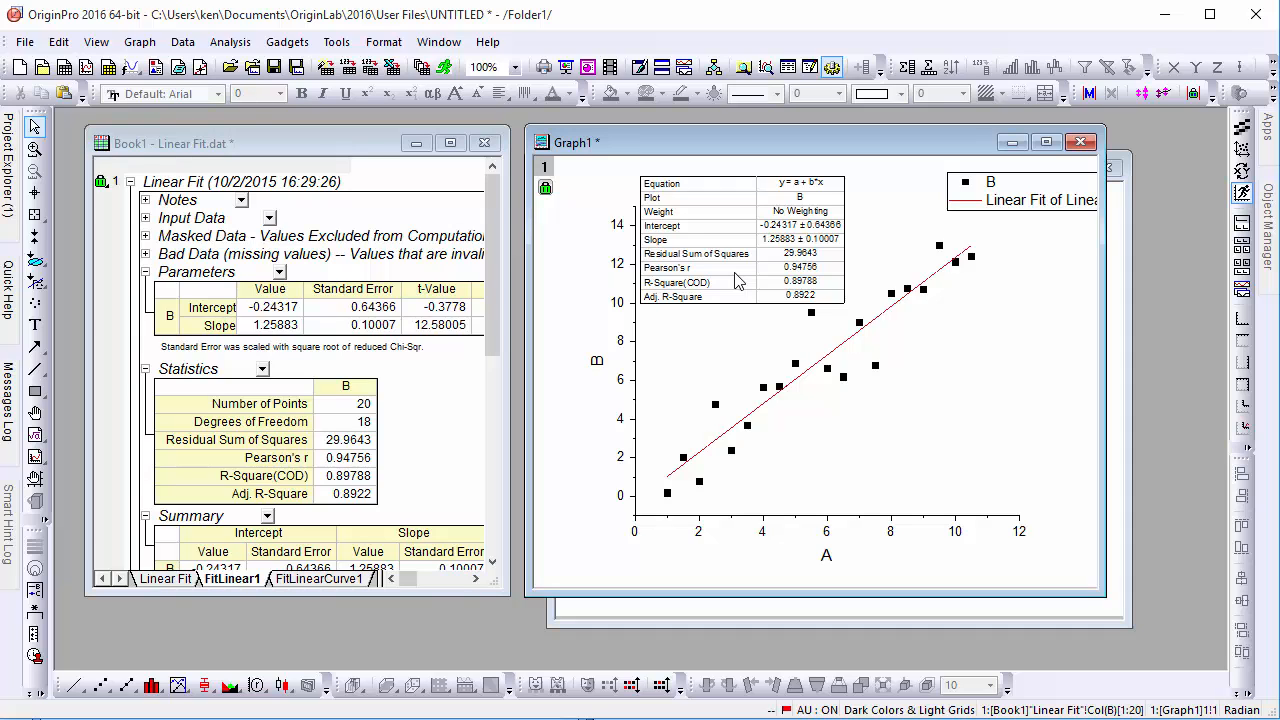
mouse_move(732, 208)
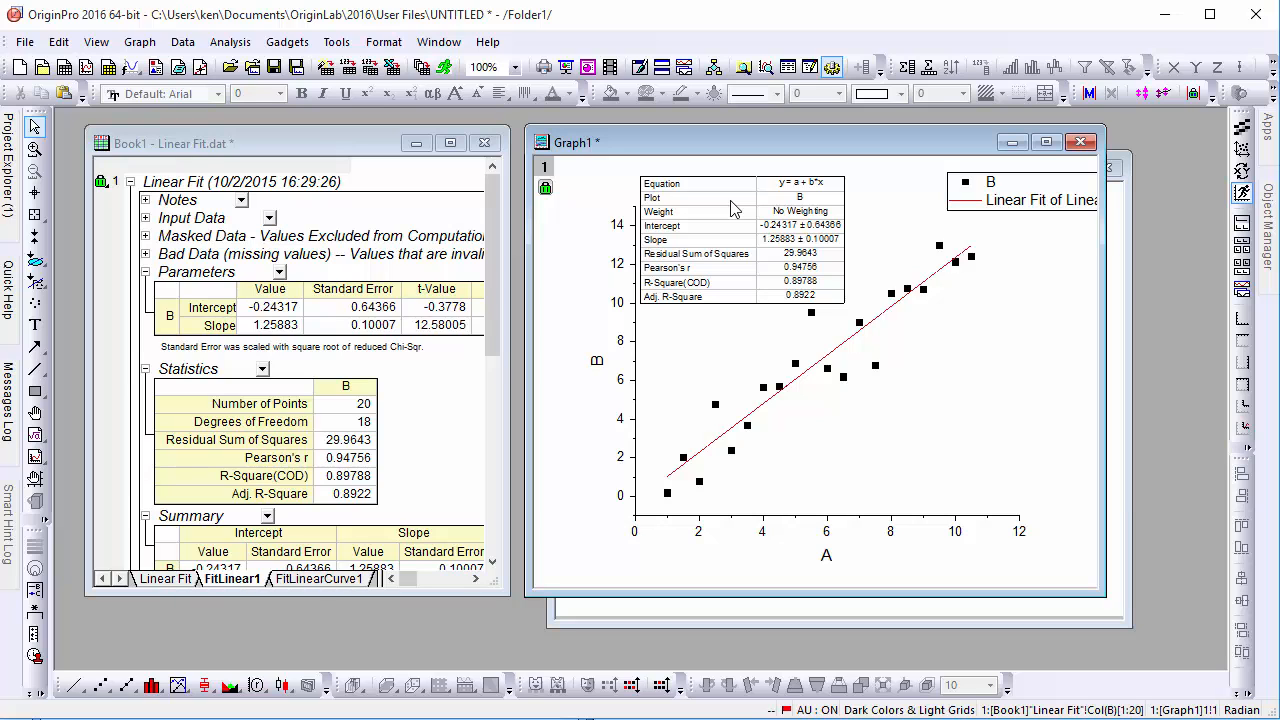
Trim the fit table's quantities to Equation, Slope, Intercept and Pearson's r, with Slope moved above Intercept.
right_click(736, 204)
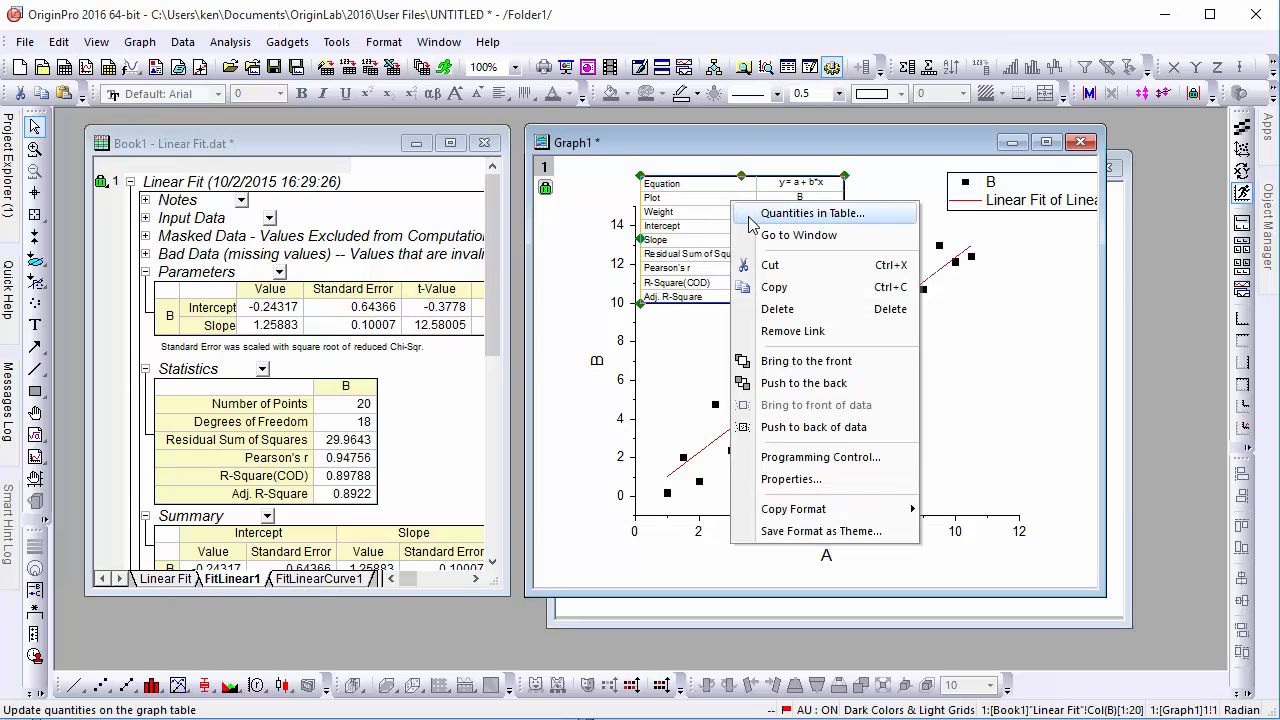
click(808, 212)
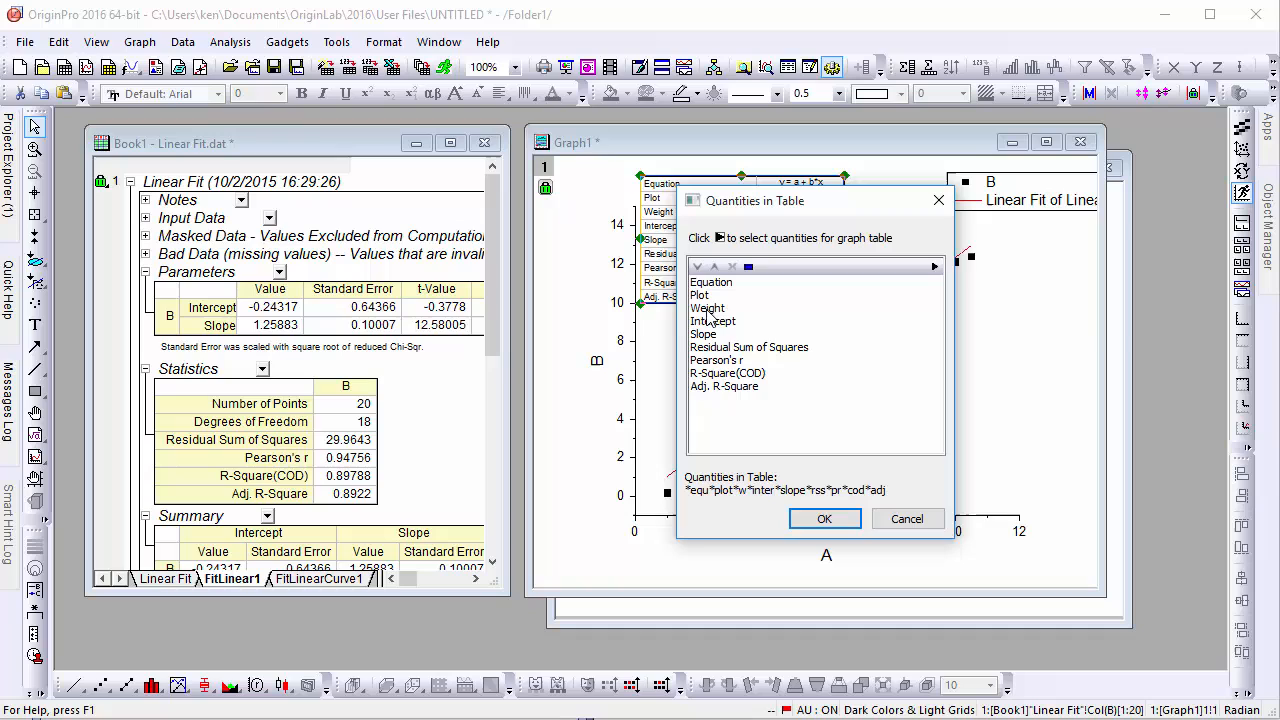
click(700, 294)
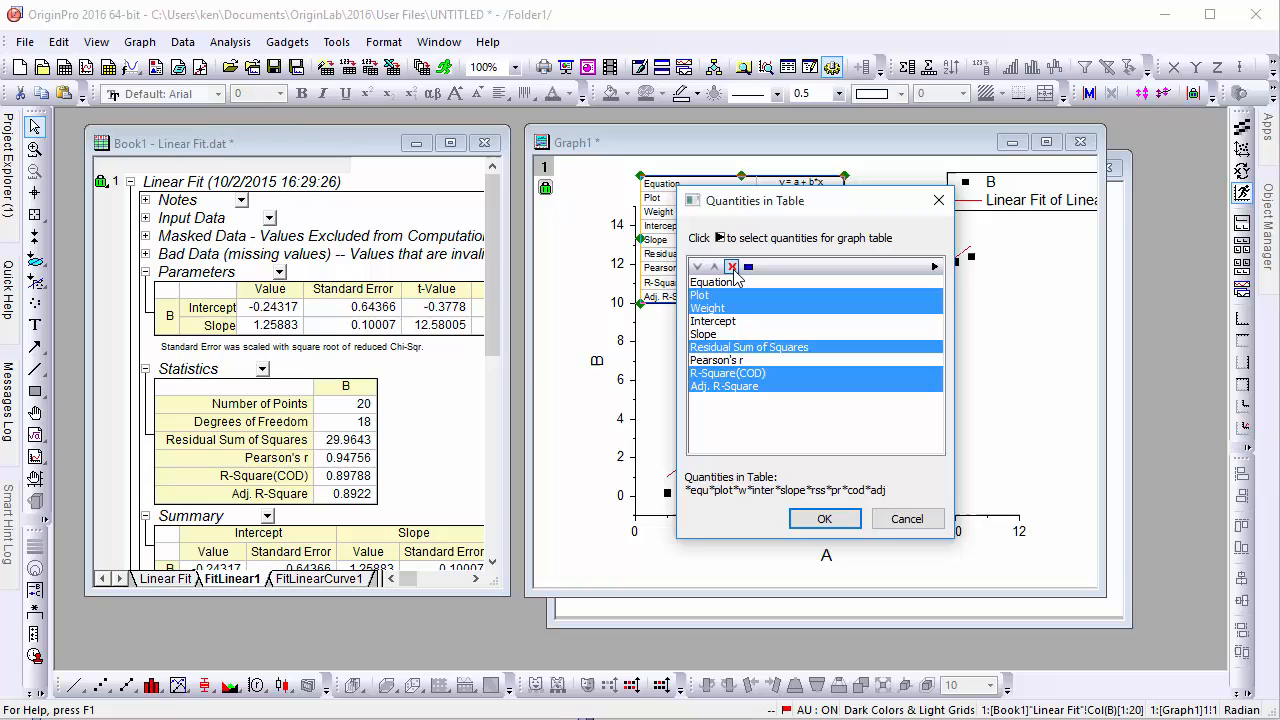
click(732, 268)
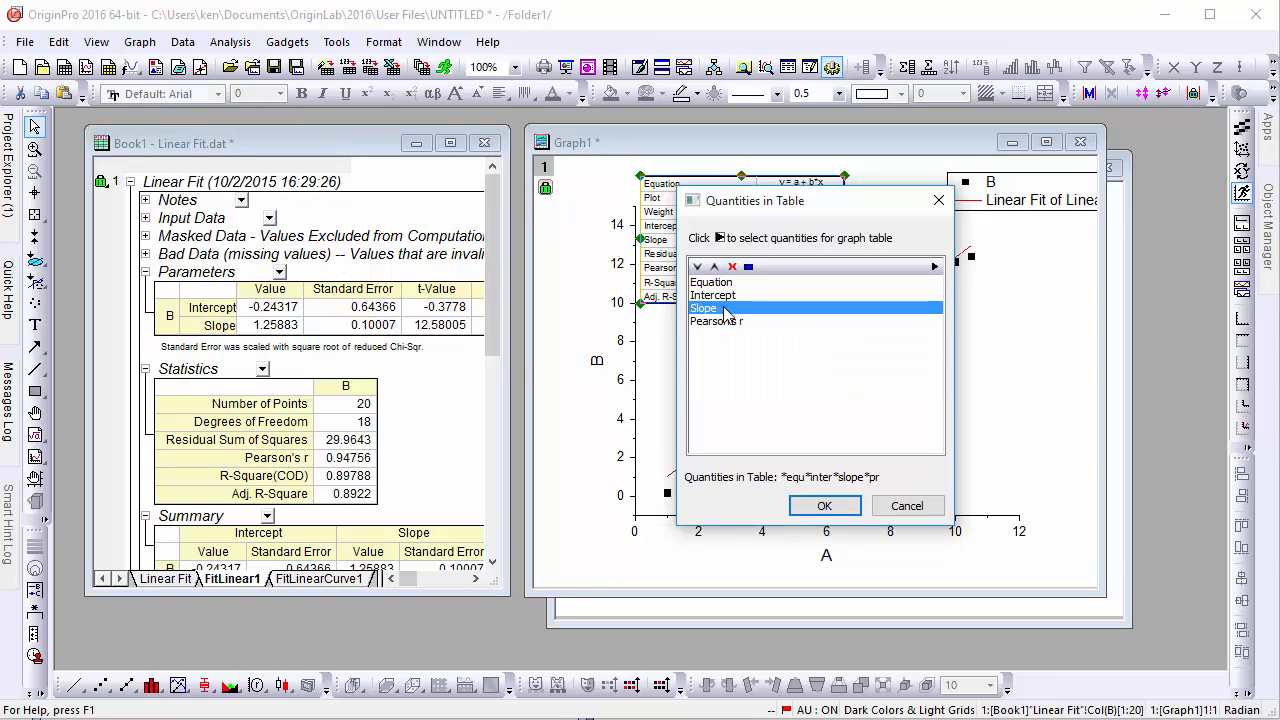
mouse_move(714, 266)
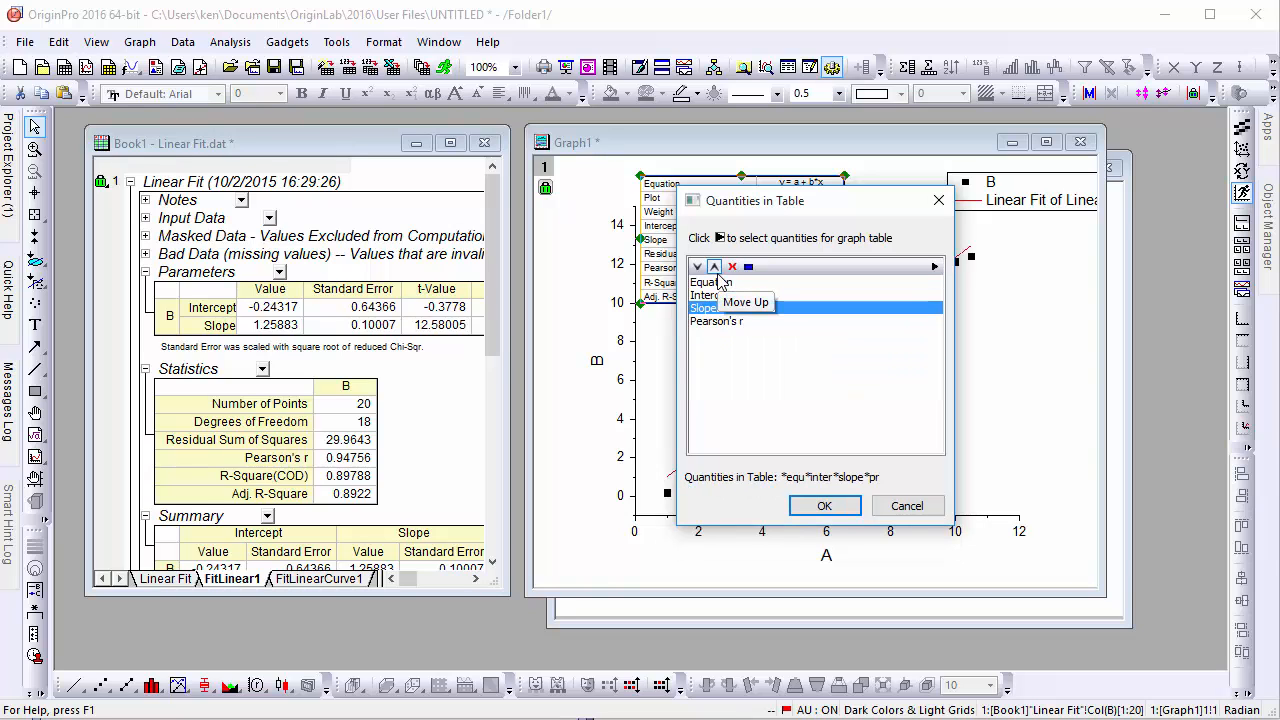
click(714, 266)
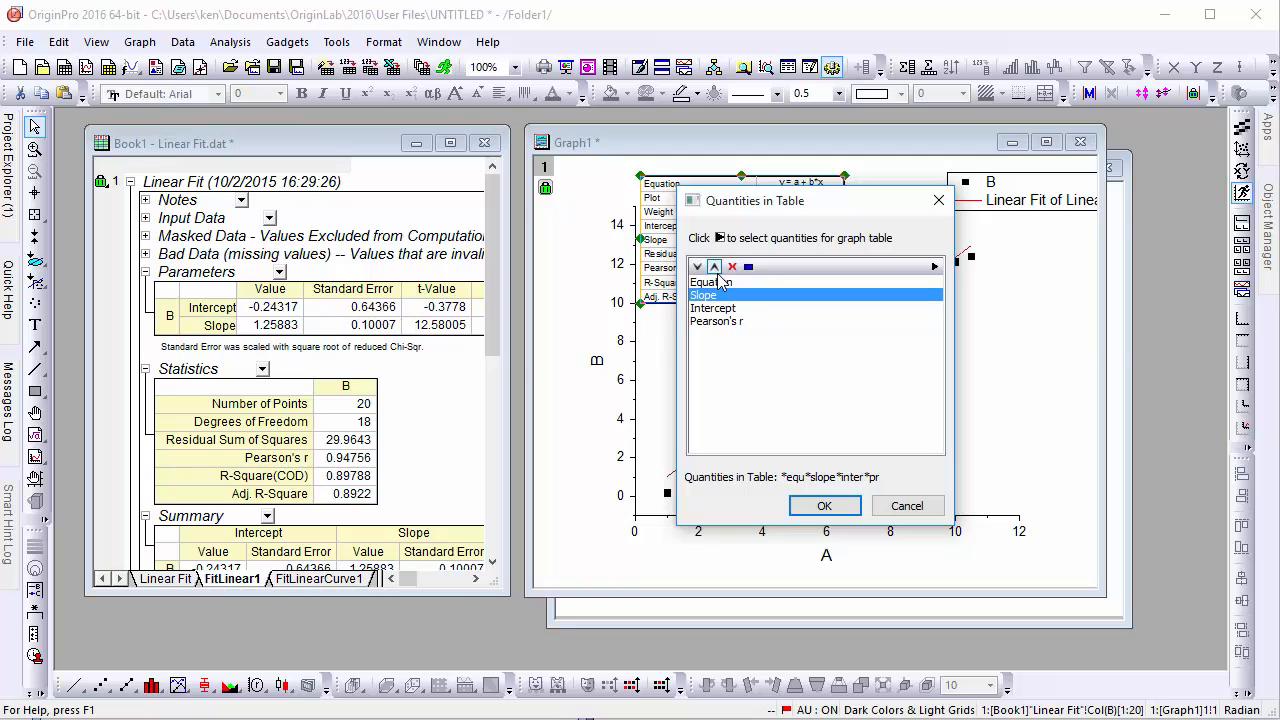
click(824, 504)
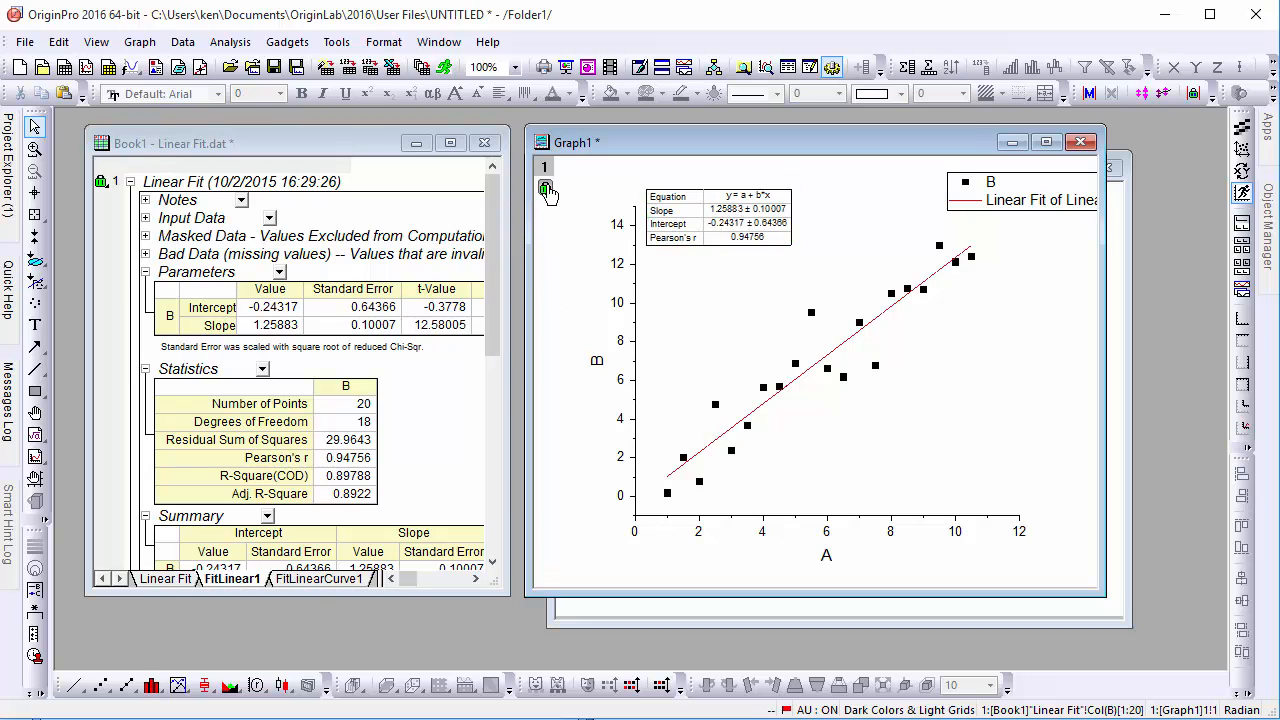
Save the linear fit dialog settings as a theme named MyReport from Change Parameters.
click(544, 188)
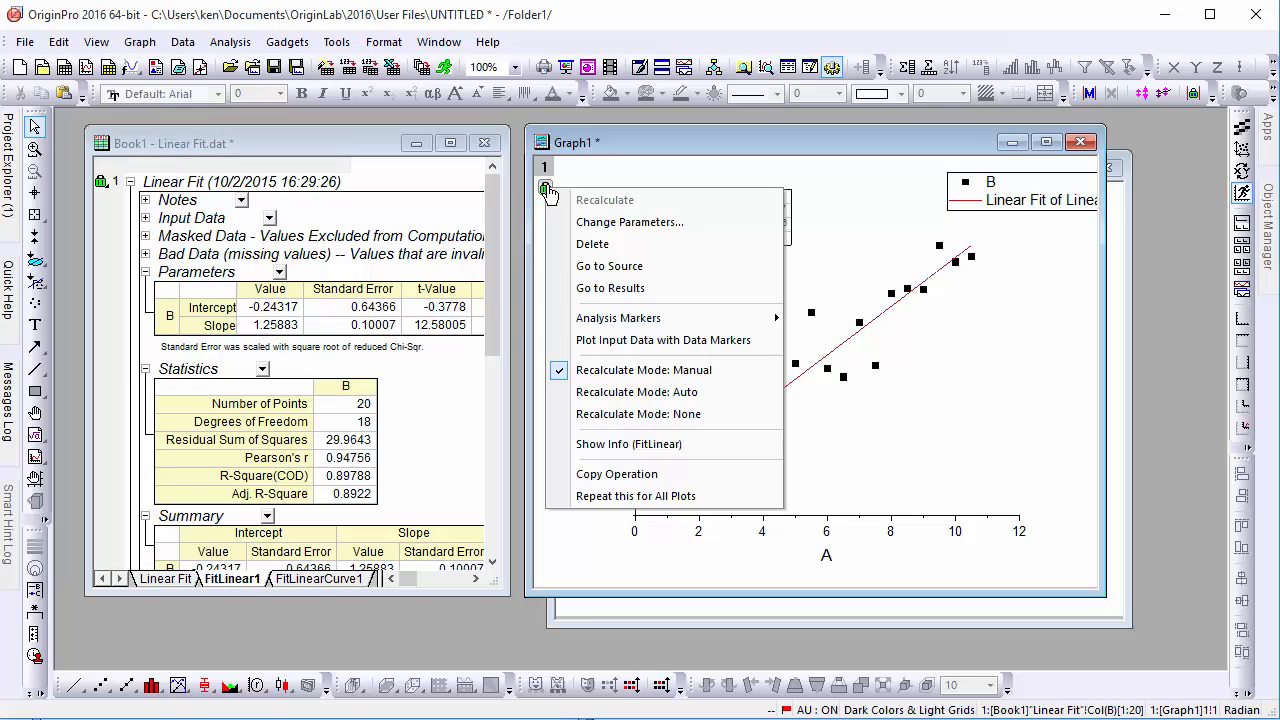
mouse_move(630, 222)
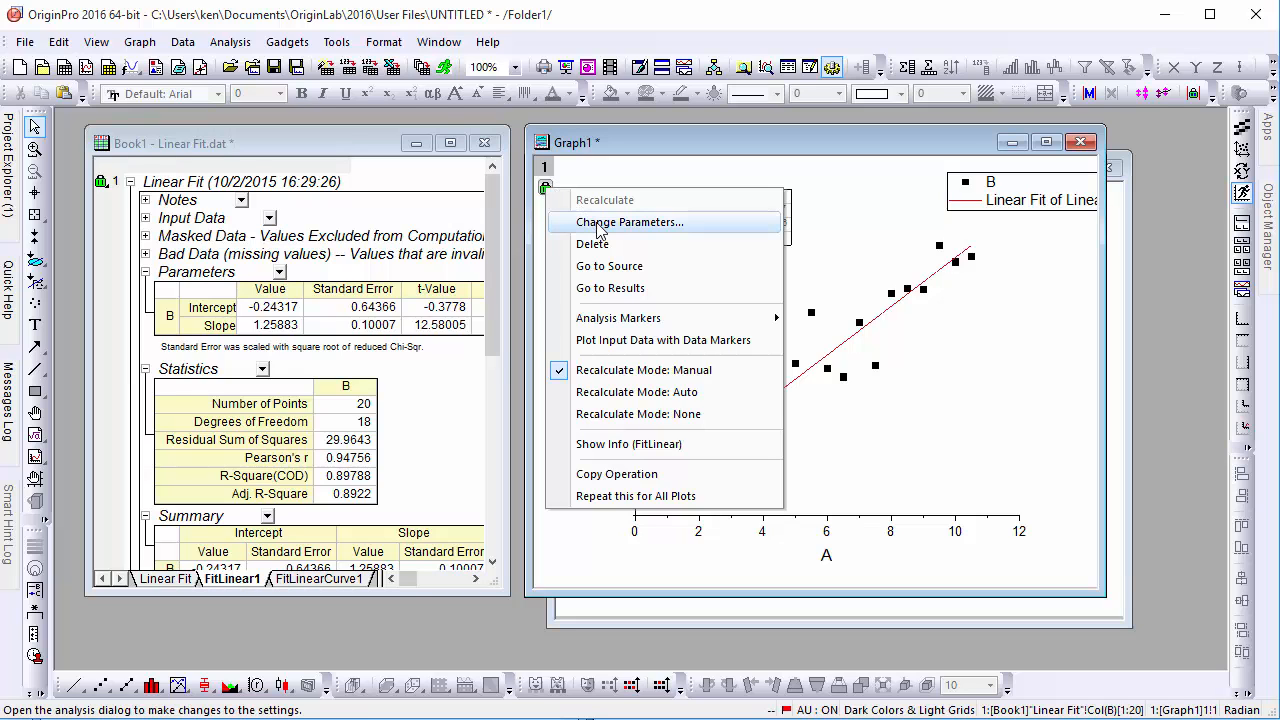
click(628, 222)
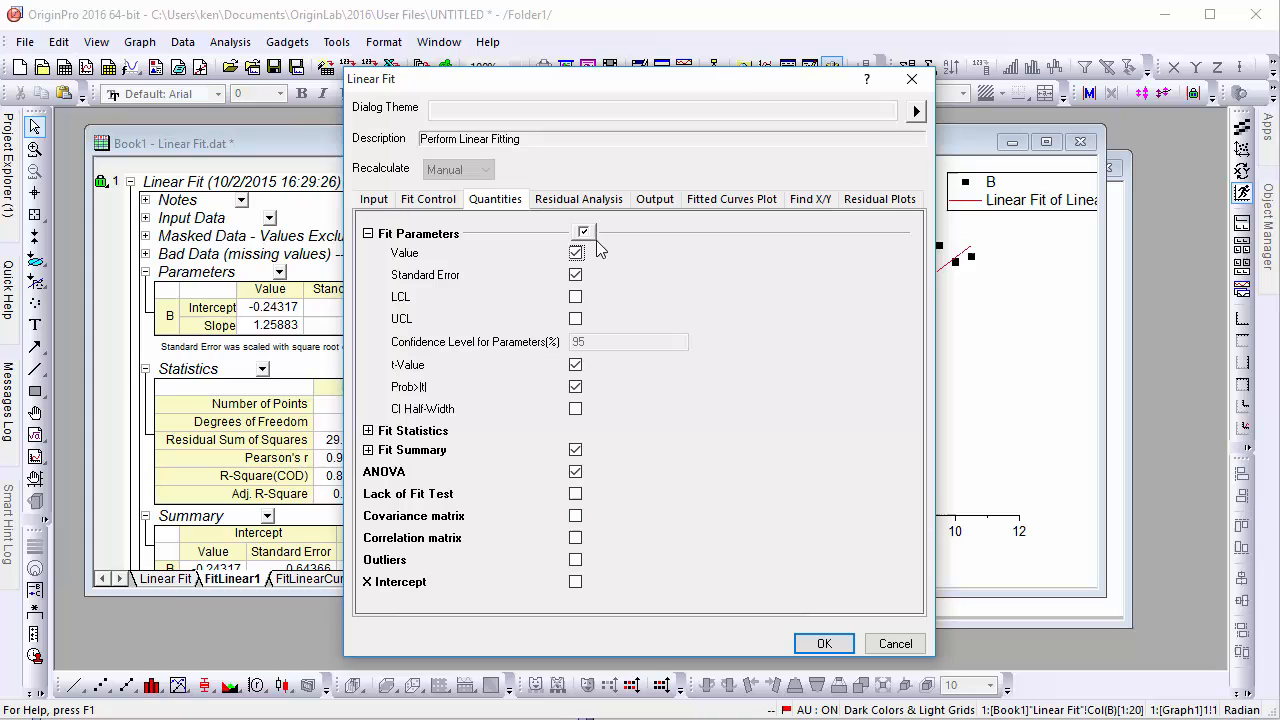
click(916, 112)
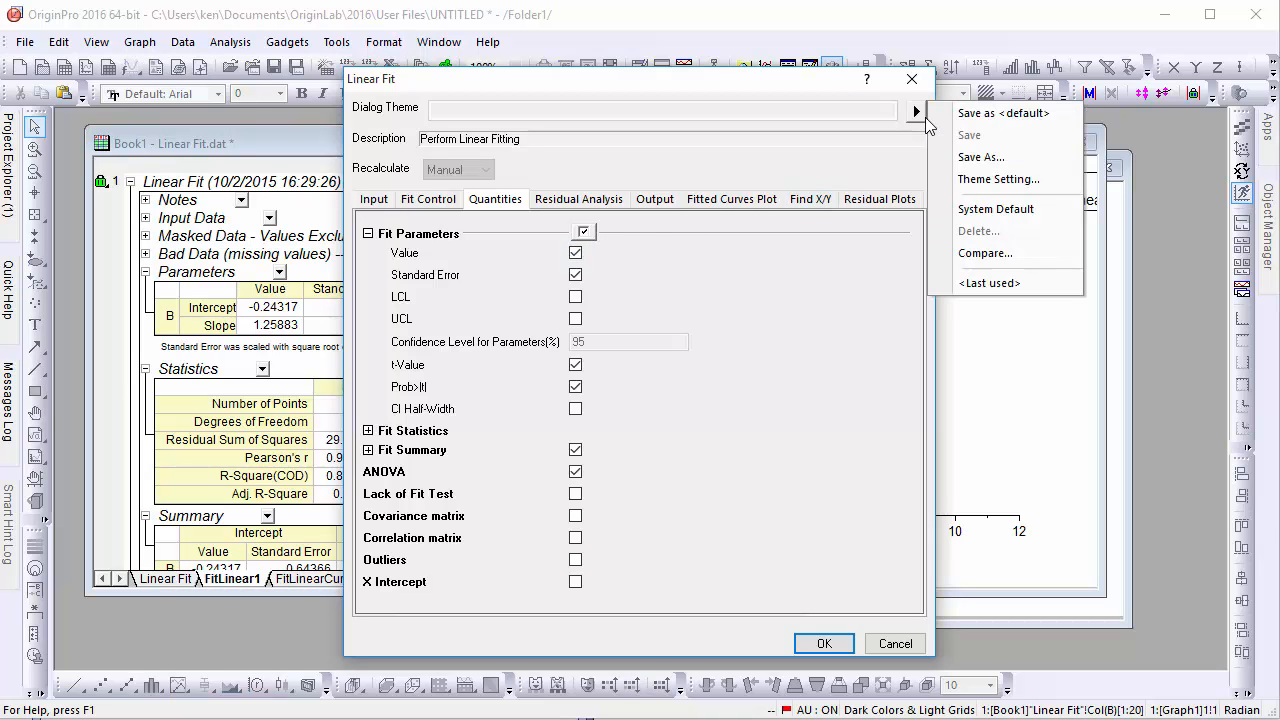
click(980, 156)
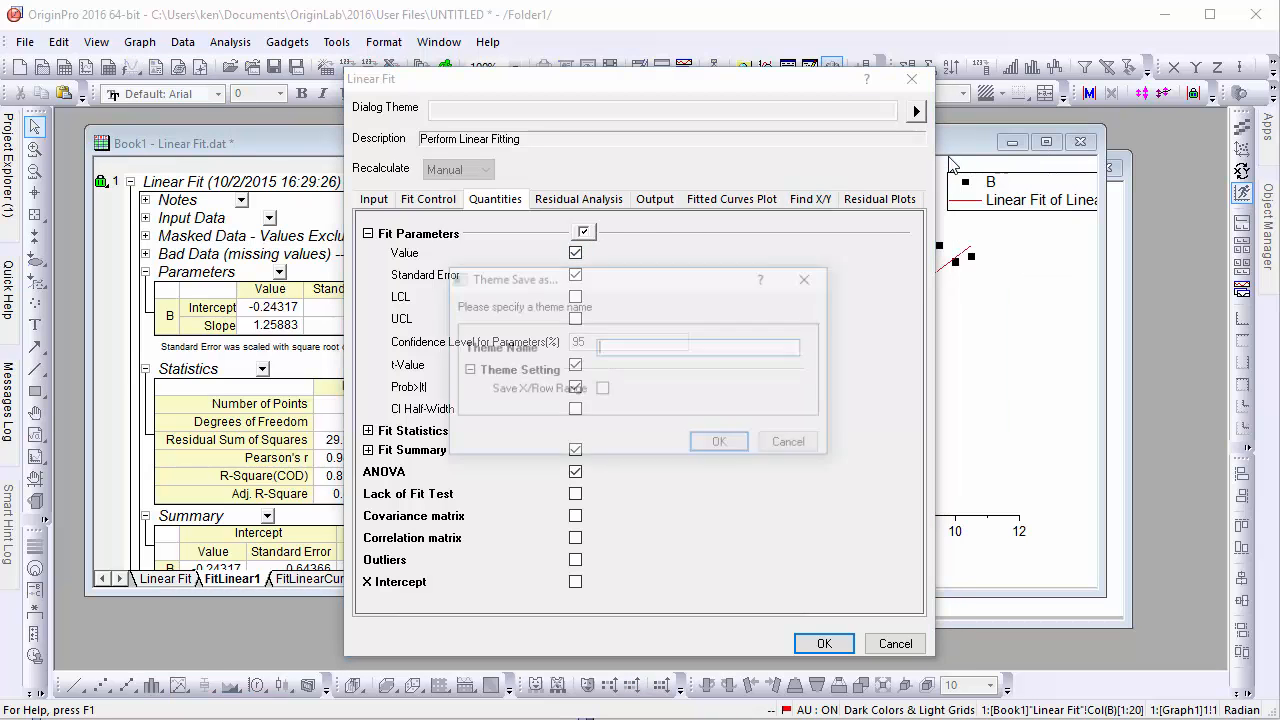
text(My)
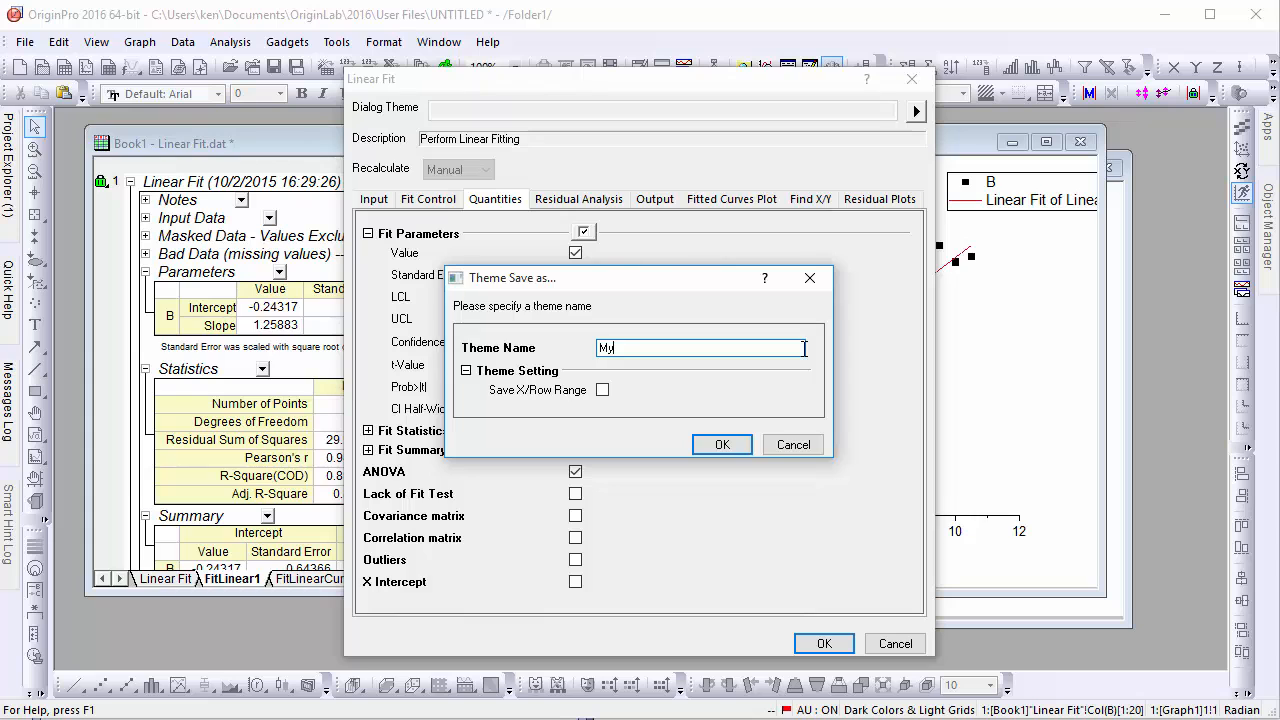
click(722, 444)
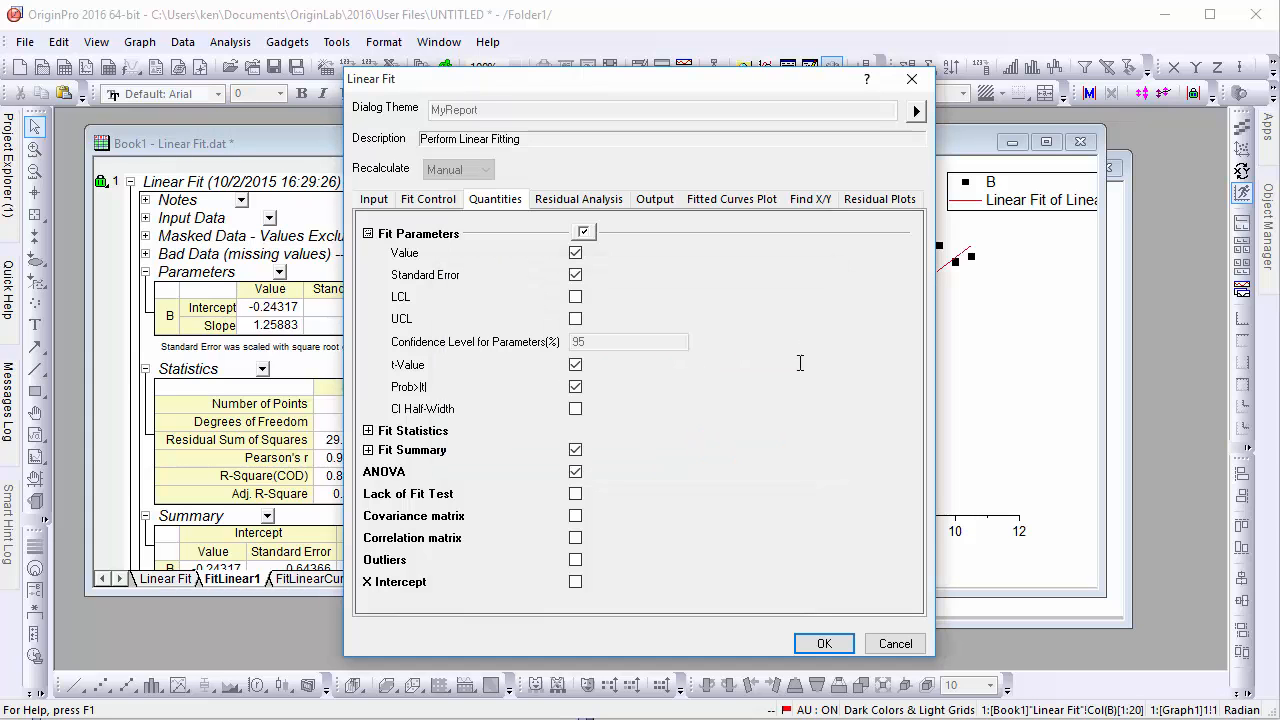
click(824, 644)
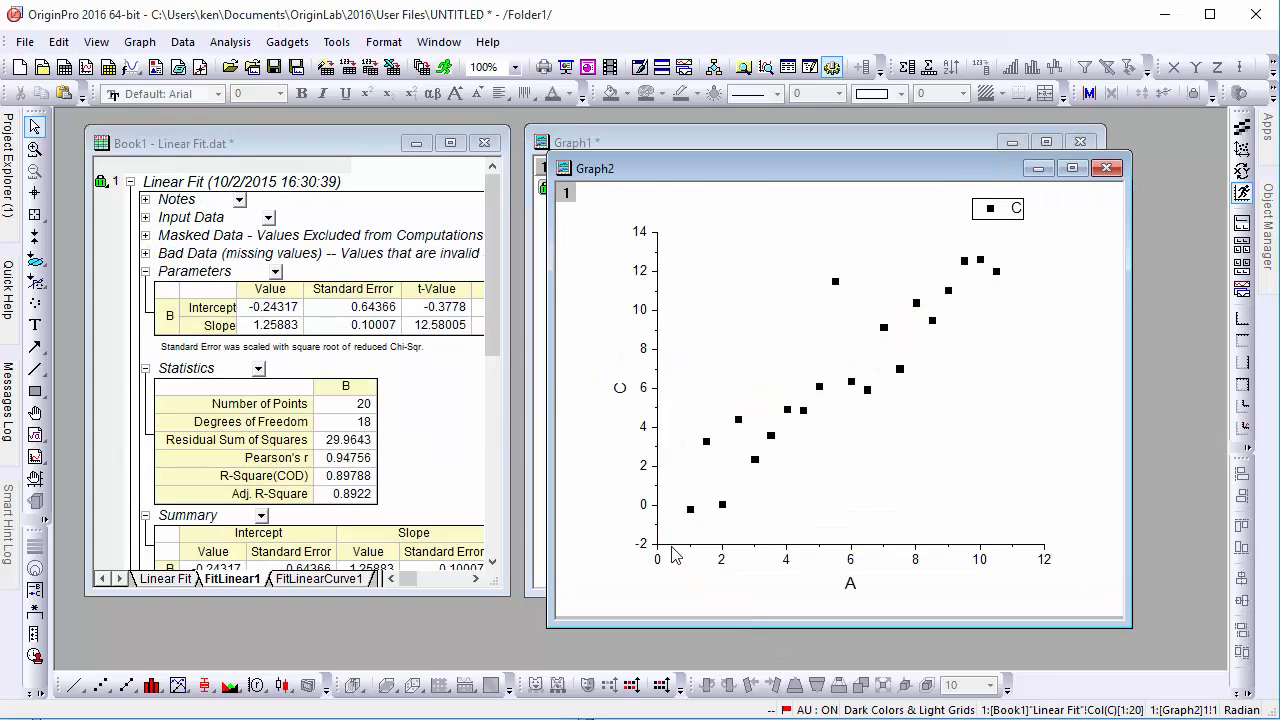
Run Linear Fit: MyReport from the Analysis menu on the C-versus-A graph, accepting the reminder.
click(230, 42)
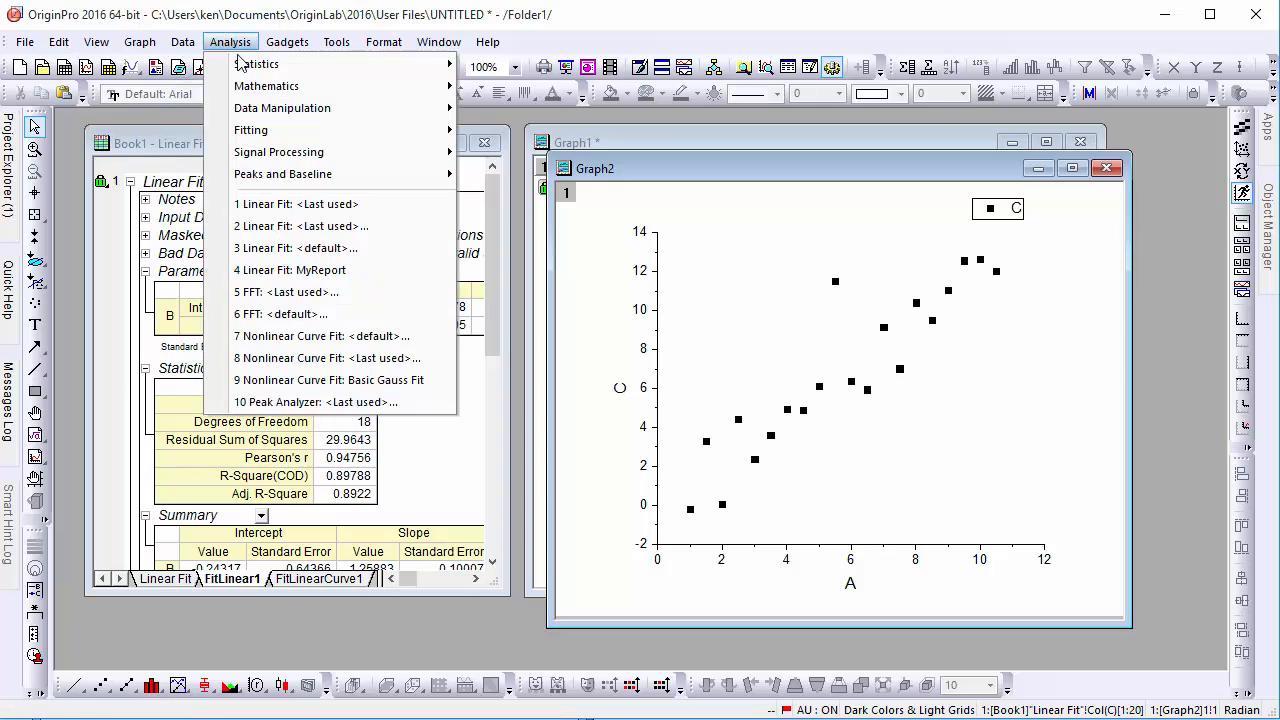
mouse_move(250, 130)
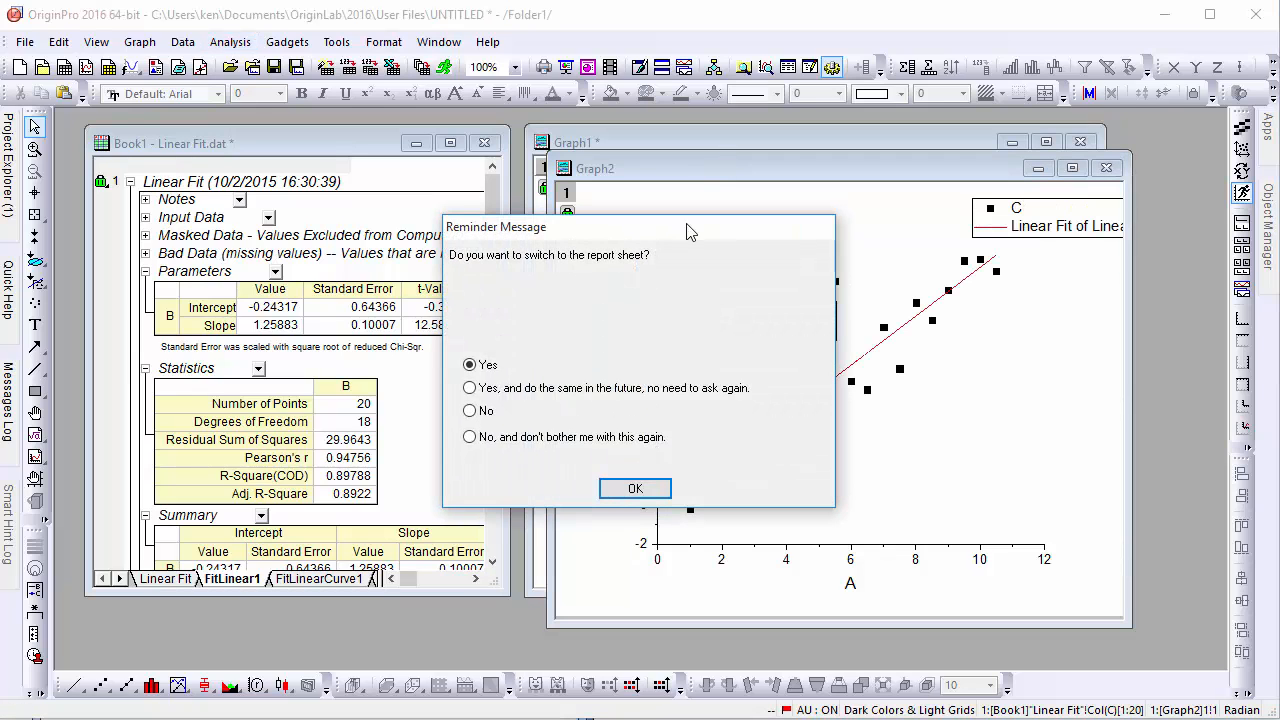
click(636, 488)
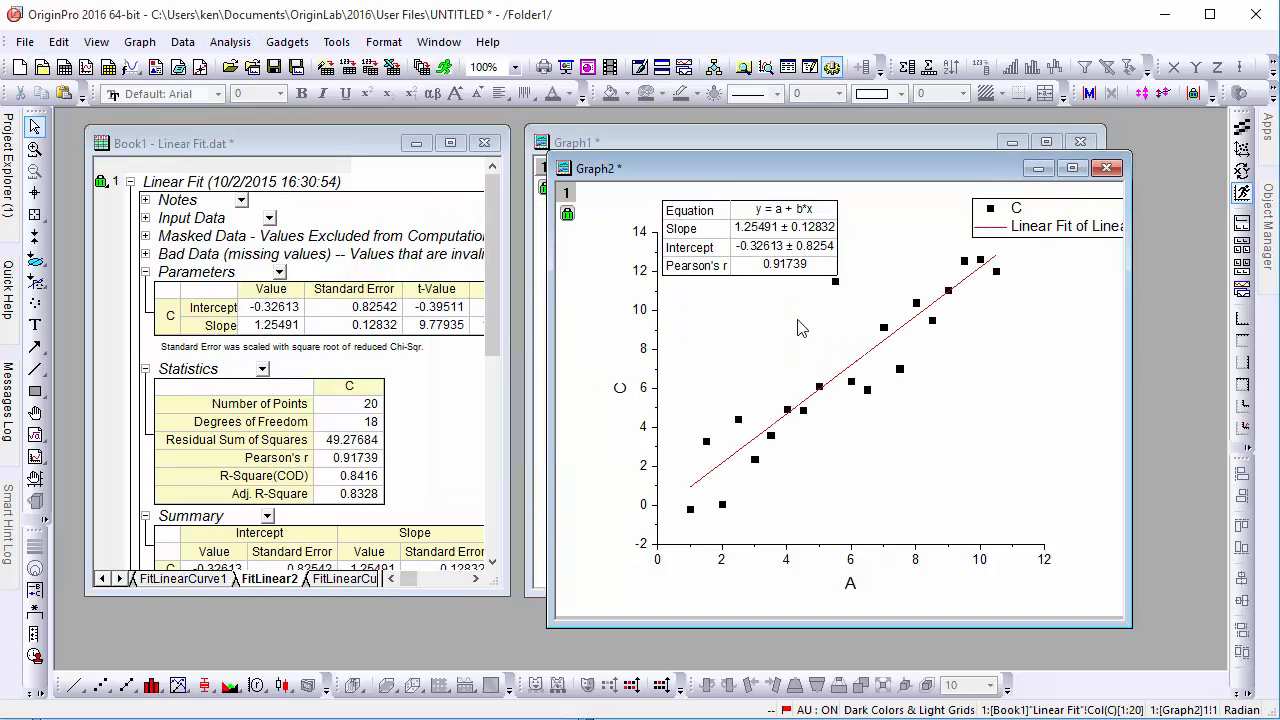
mouse_move(746, 280)
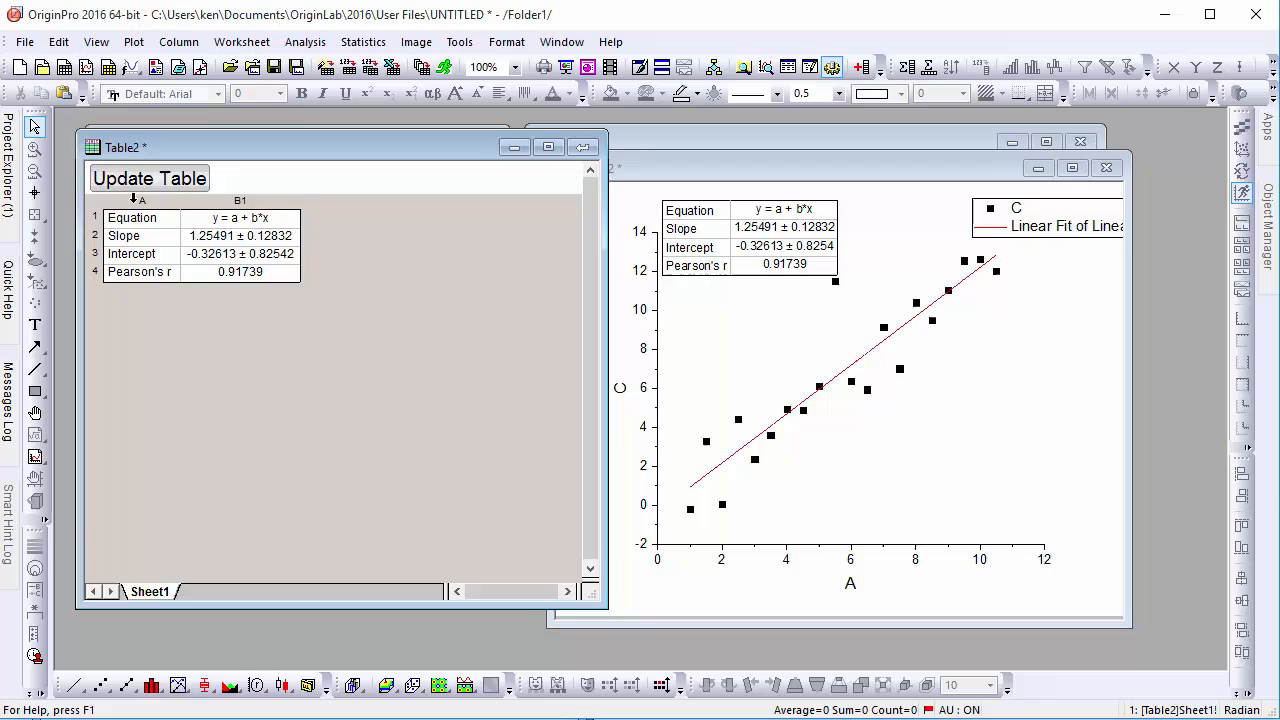
Fill the Table2 column A label cells (Equation, Slope, Intercept, Pearson's r) with yellow.
click(140, 200)
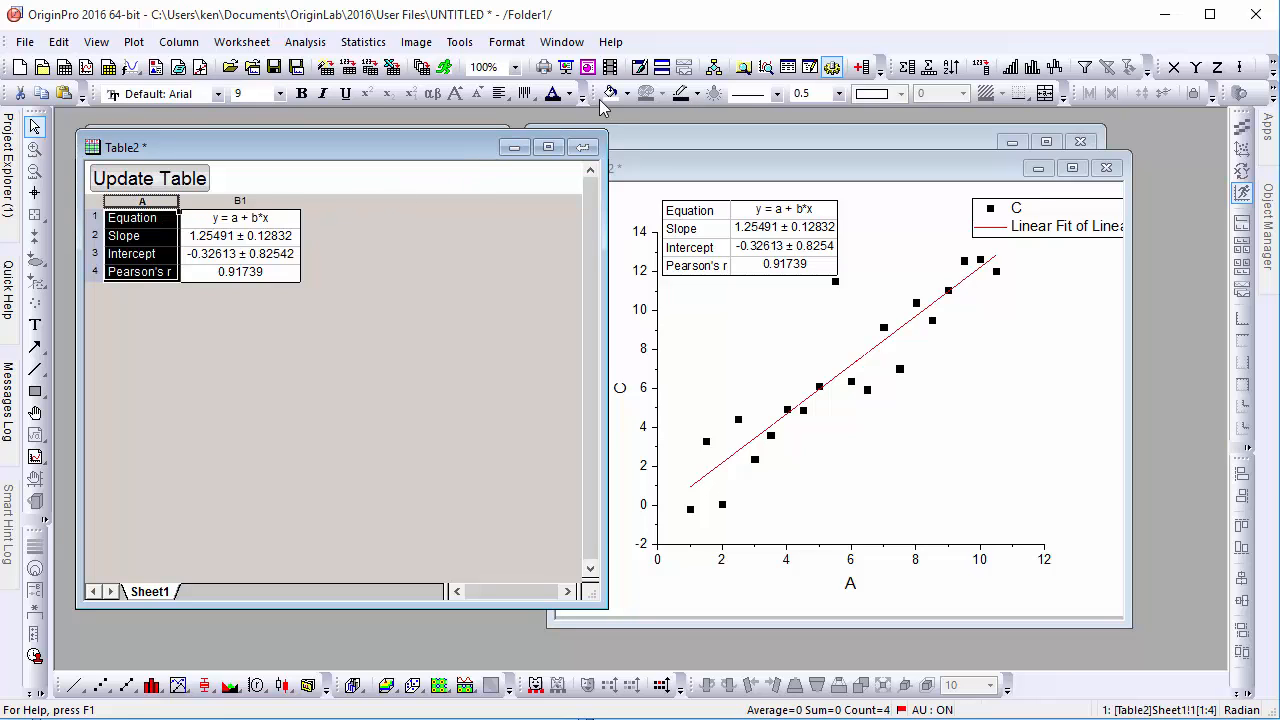
click(626, 94)
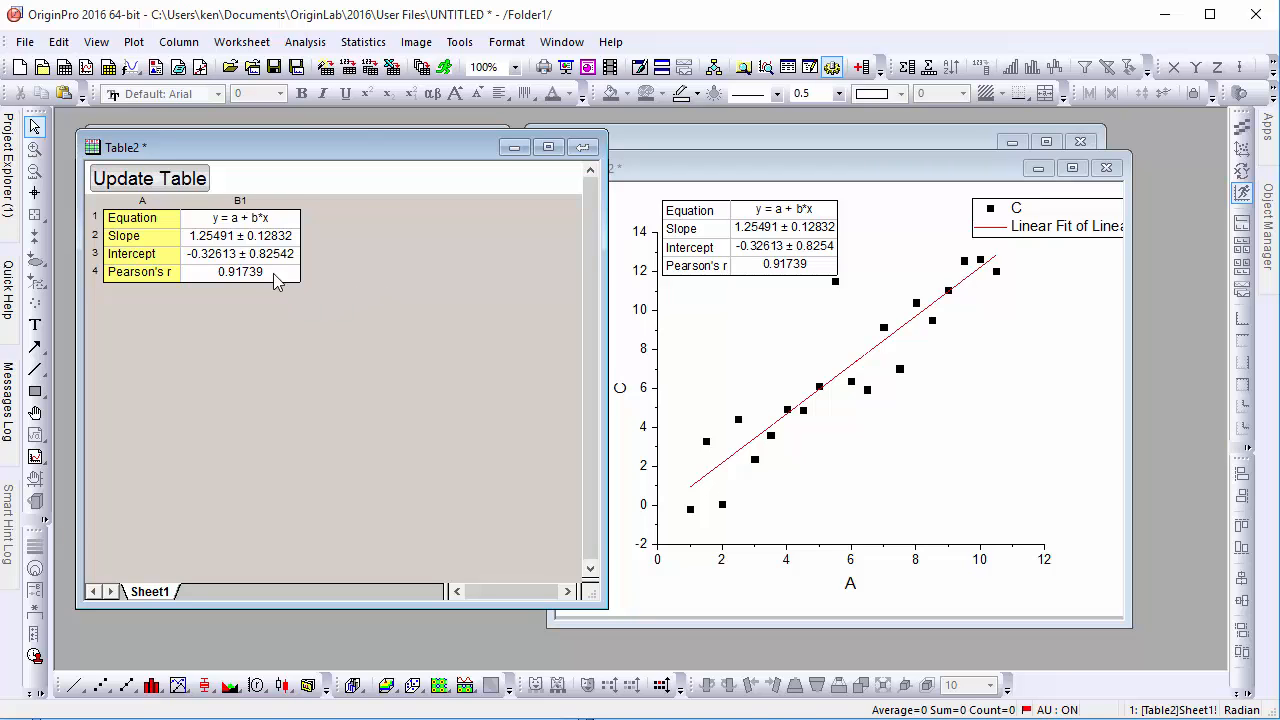
Format the column B1 value cells to 2 decimal places, giving 1.25 ± 0.13, -0.33 ± 0.83 and 0.92.
click(240, 200)
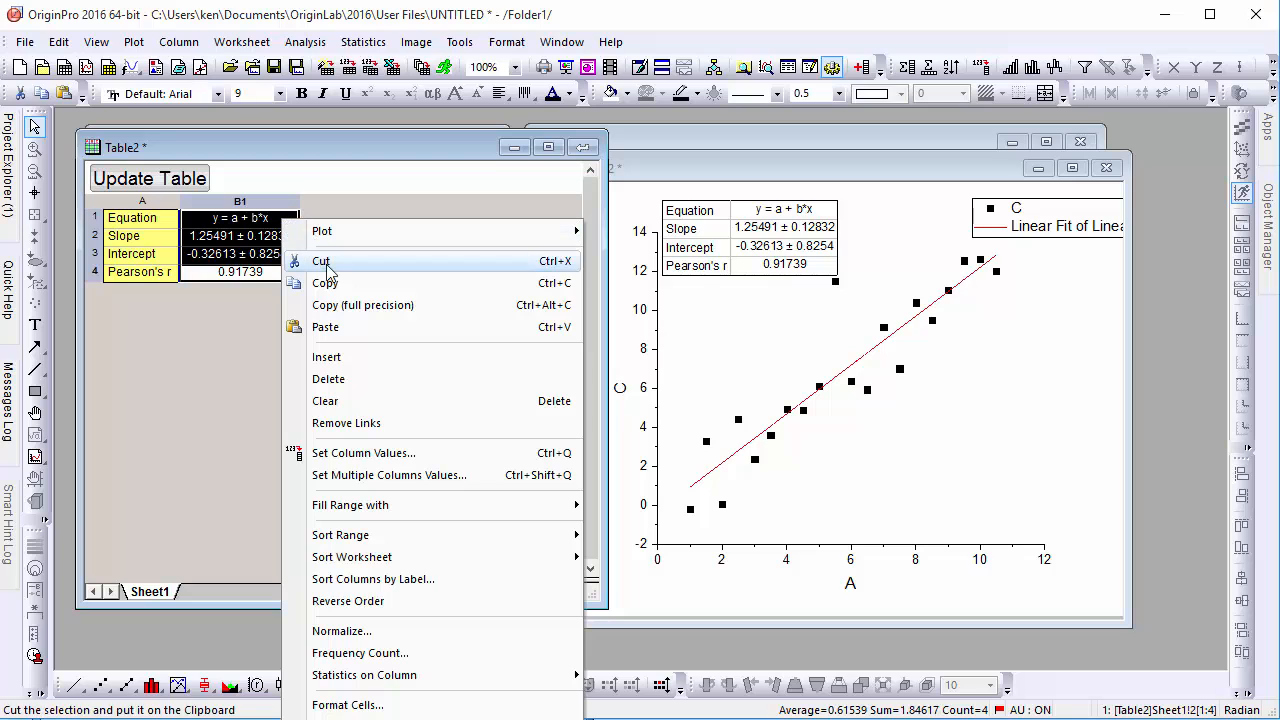
mouse_move(348, 704)
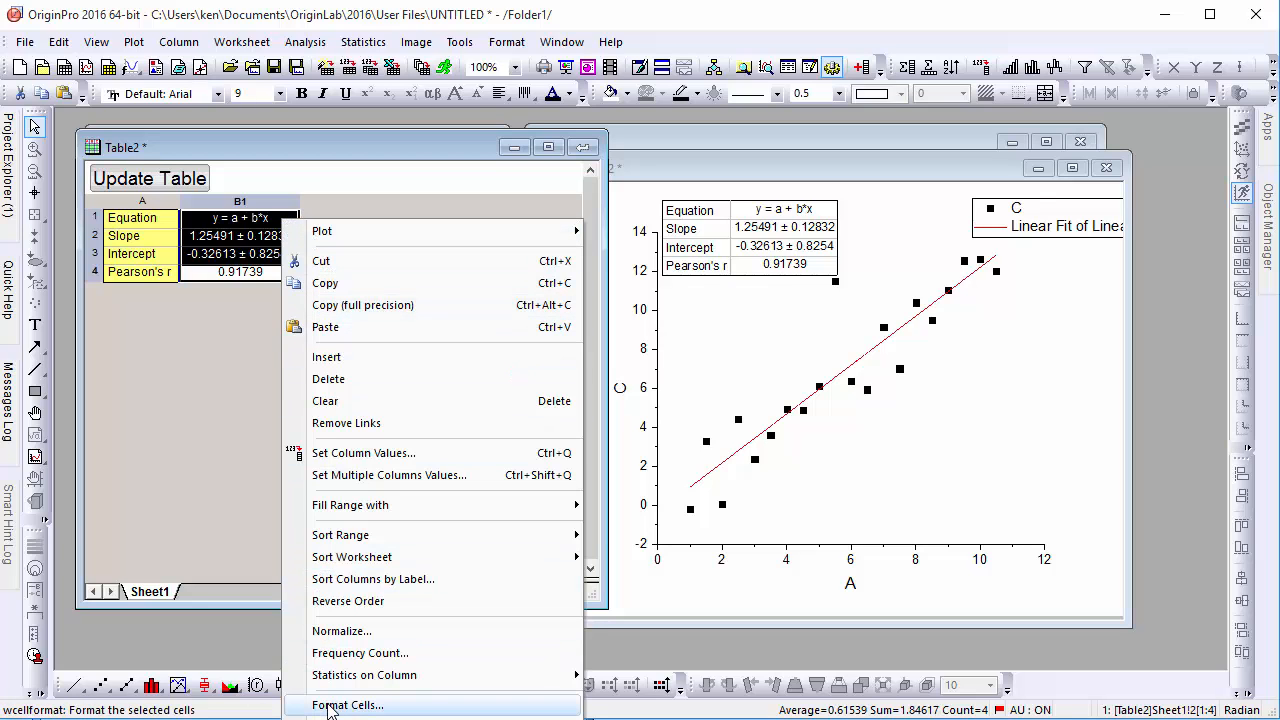
click(348, 704)
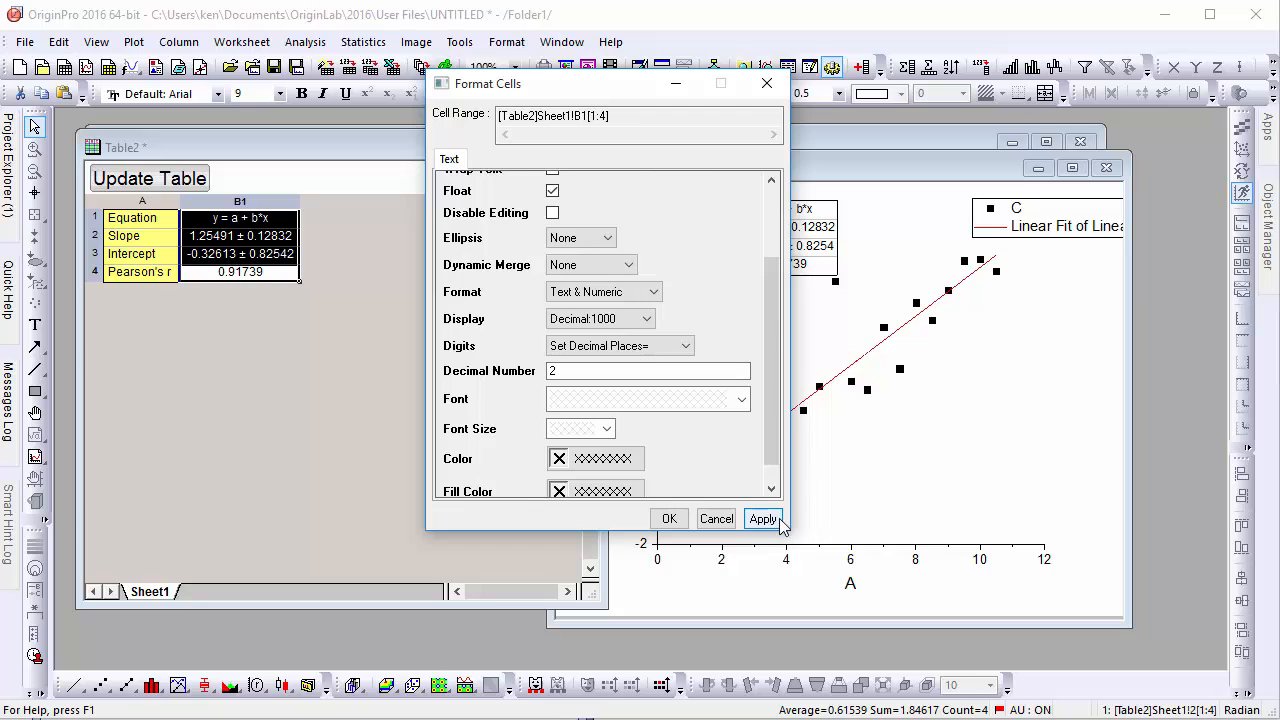
click(764, 518)
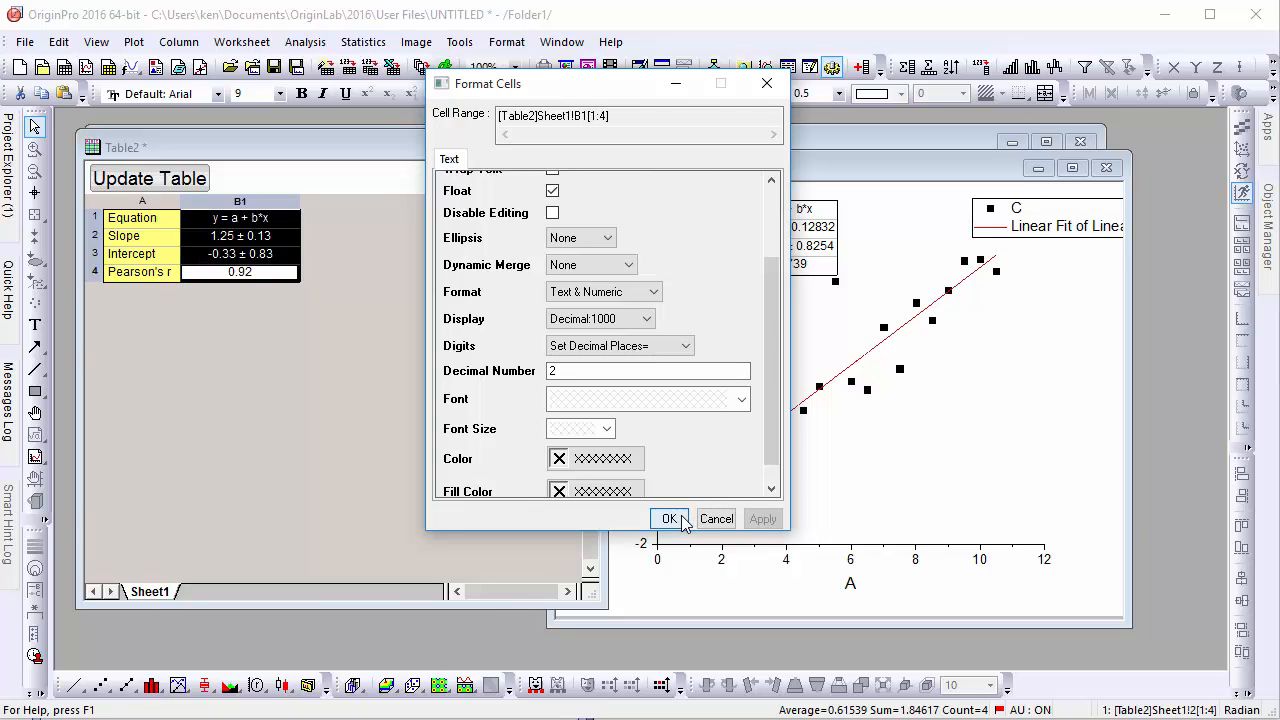
click(668, 520)
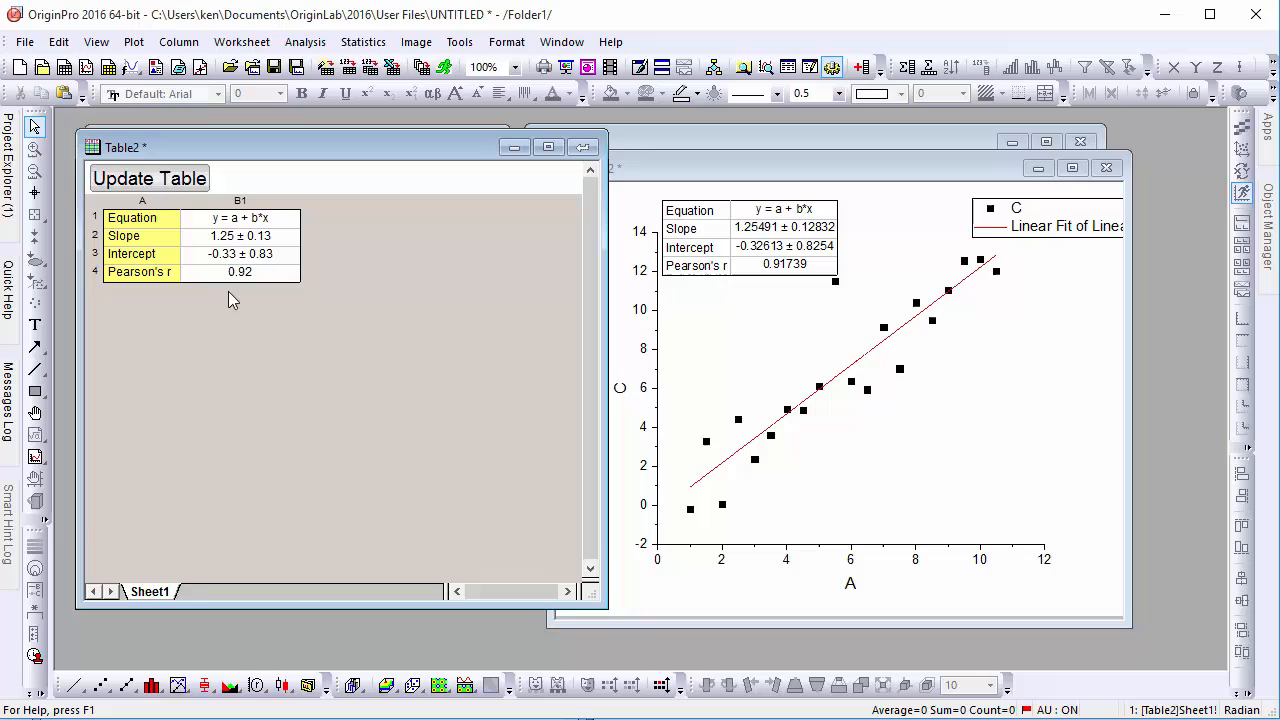